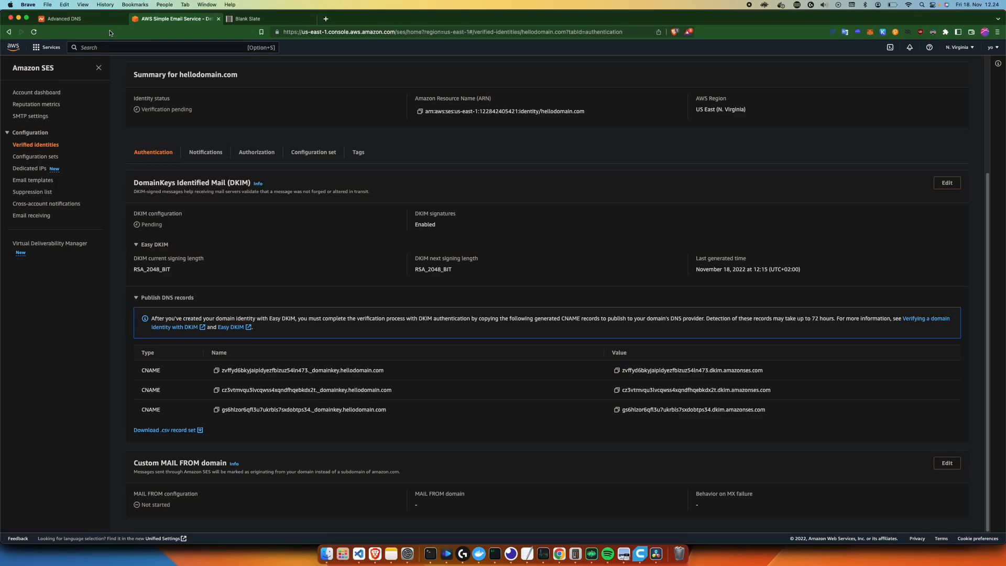
# Glance at Namecheap, then copy the first DKIM CNAME name from the SES records table.
pyautogui.click(64, 19)
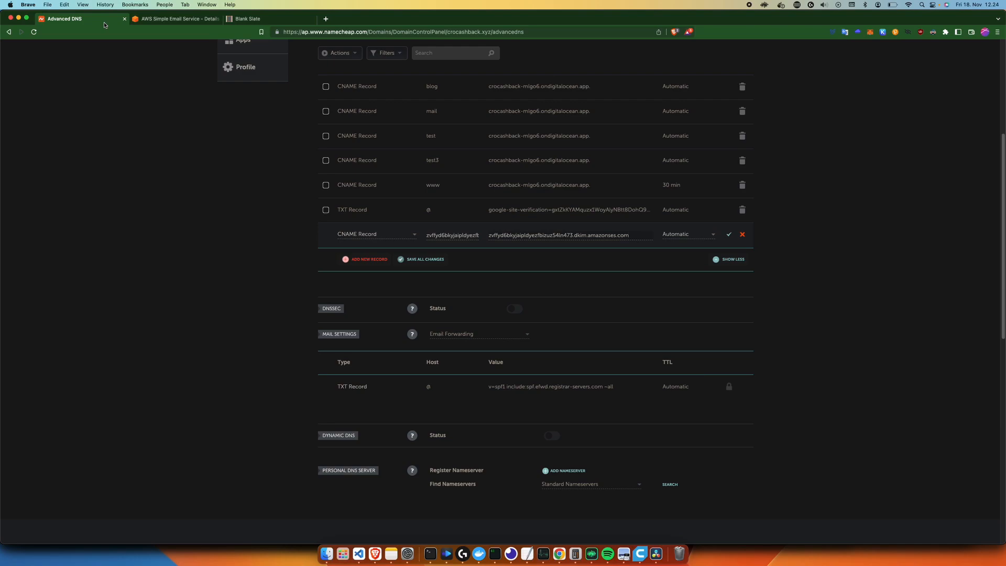
pyautogui.click(174, 18)
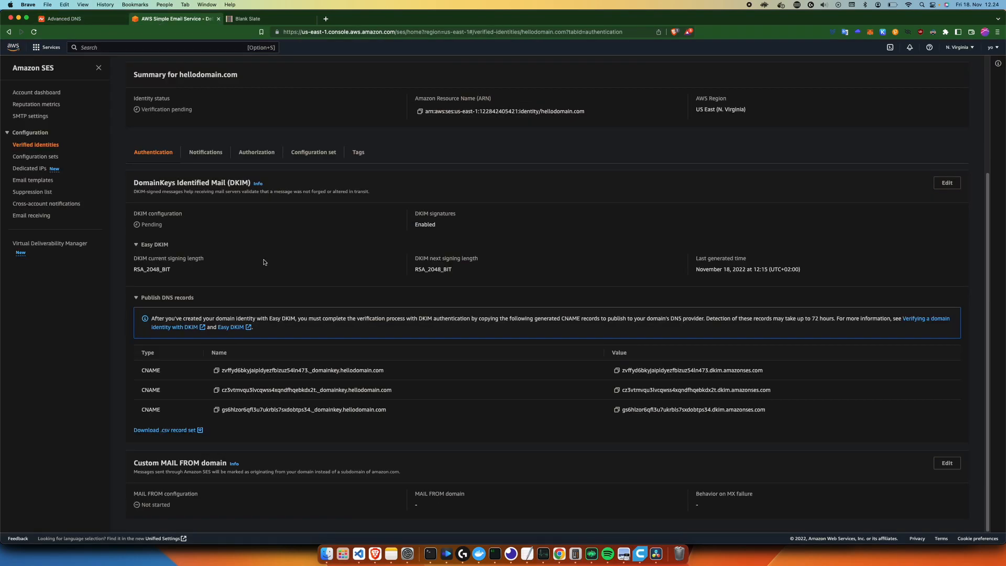
pyautogui.moveTo(335, 8)
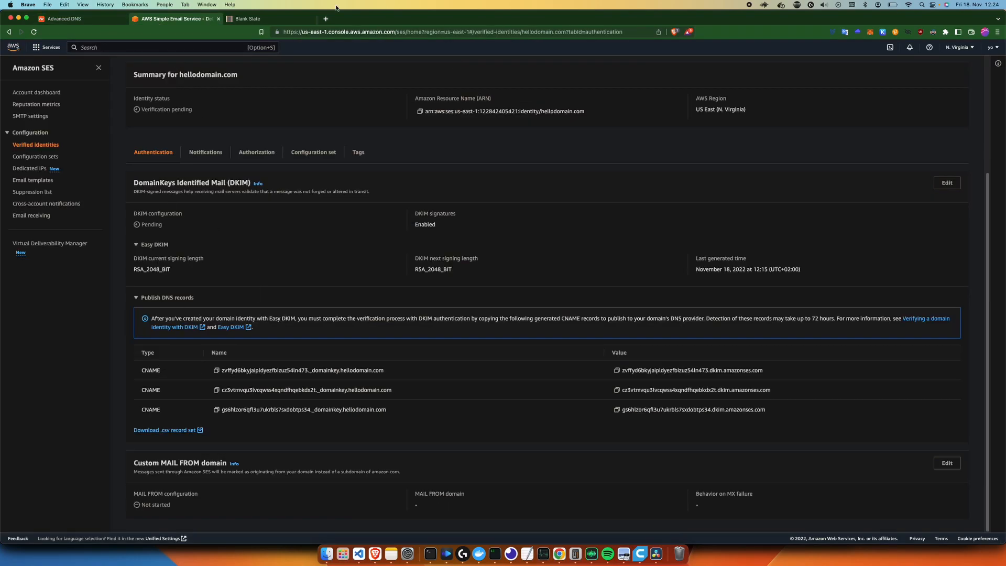
pyautogui.moveTo(89, 124)
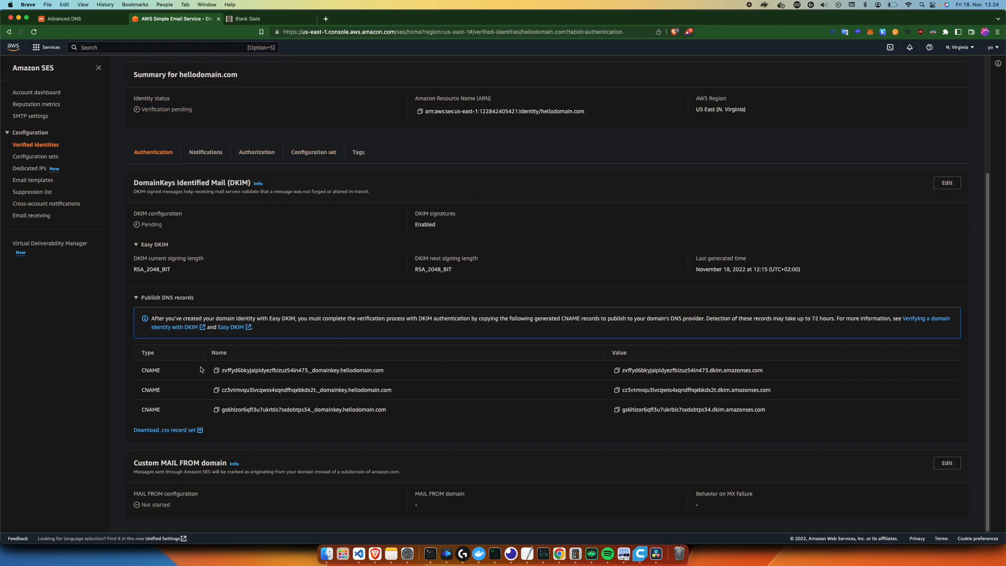
pyautogui.moveTo(144, 392)
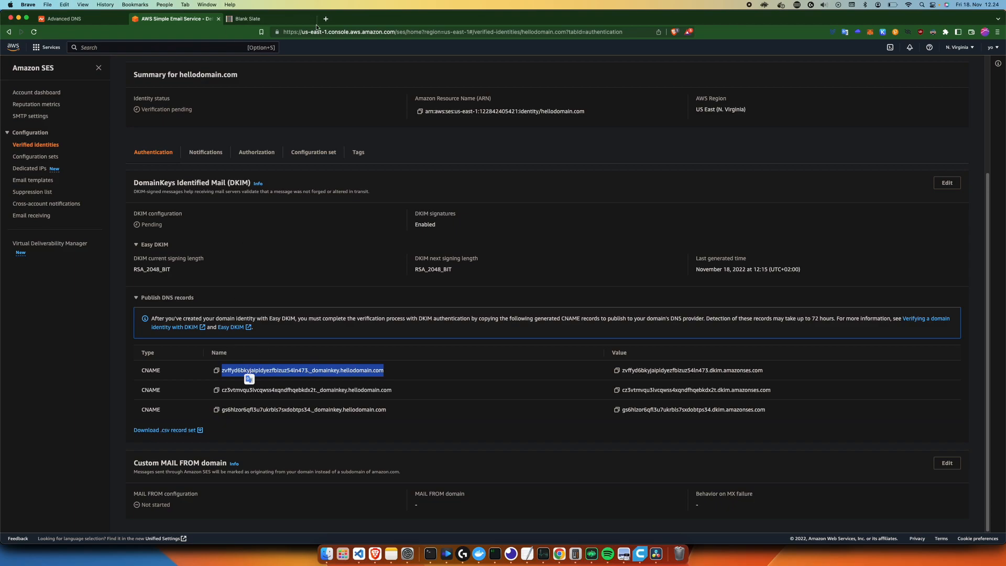
# Trim the pasted DKIM name to 'zvffyd6bkyjaipldyezfbizuz54ln473._domainkey' in Blank Slate.
pyautogui.click(263, 19)
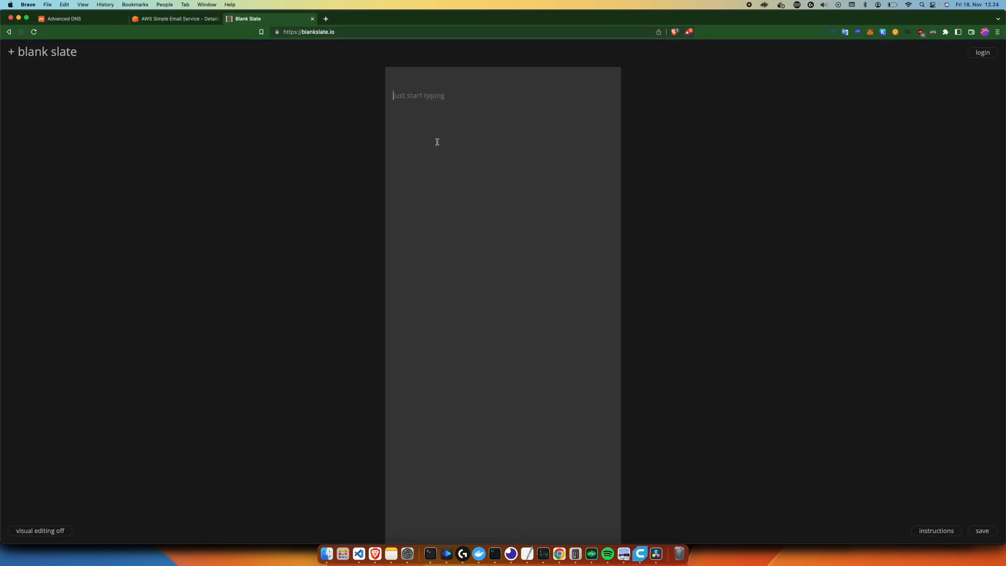
pyautogui.write('zvffyd6bkyjaipldyezfbizuz54ln473._domainkey.hellodomain.com')
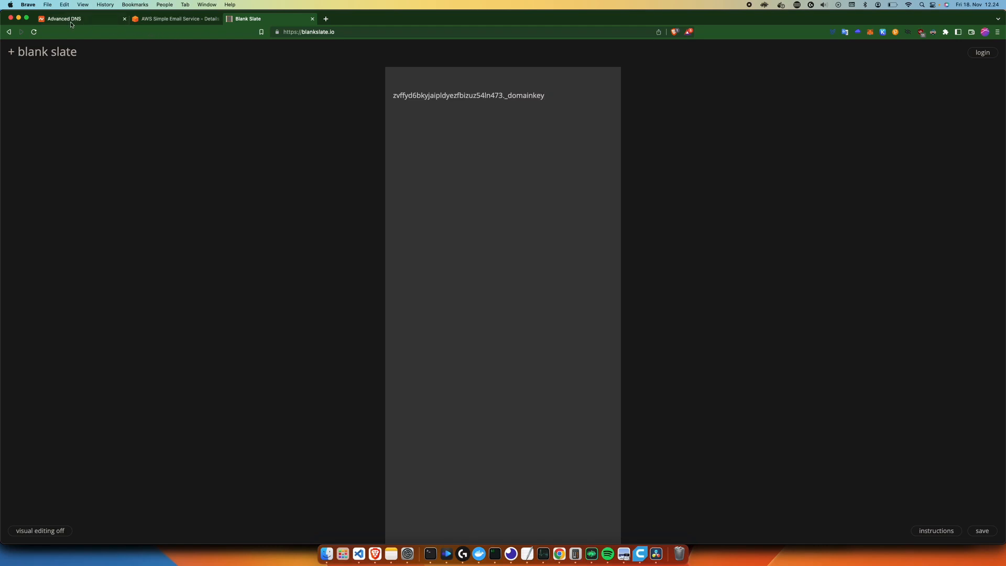
pyautogui.doubleClick(469, 95)
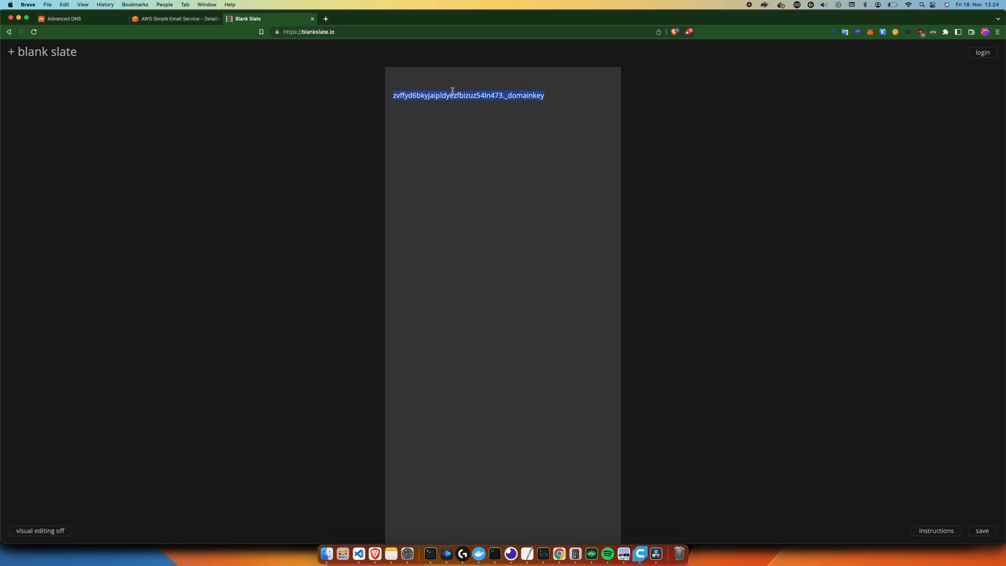
pyautogui.click(64, 18)
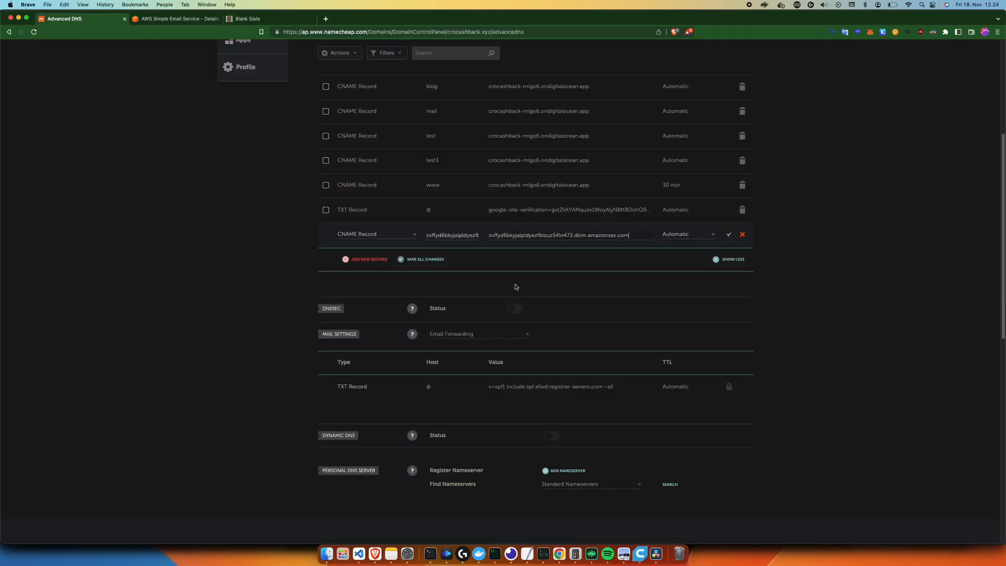
pyautogui.moveTo(350, 239)
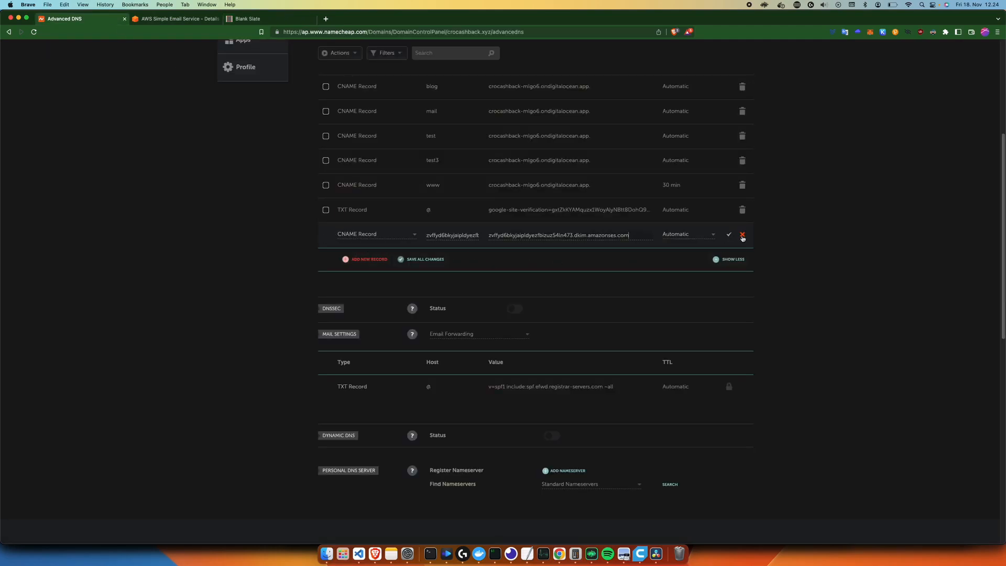
# Add a CNAME record with host '…54ln473._domainkey' pointing to its dkim.amazonses.com target.
pyautogui.click(375, 234)
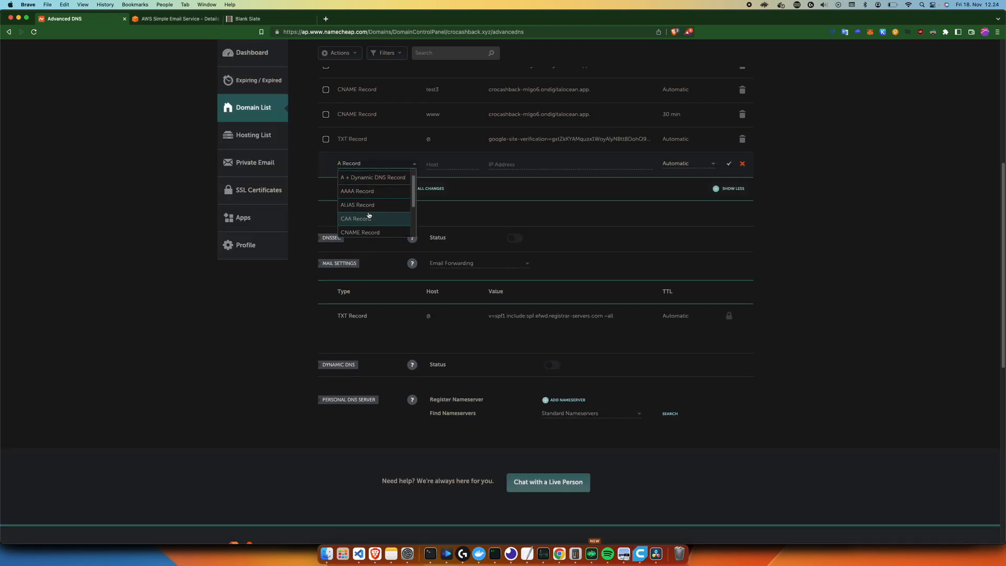
pyautogui.click(360, 233)
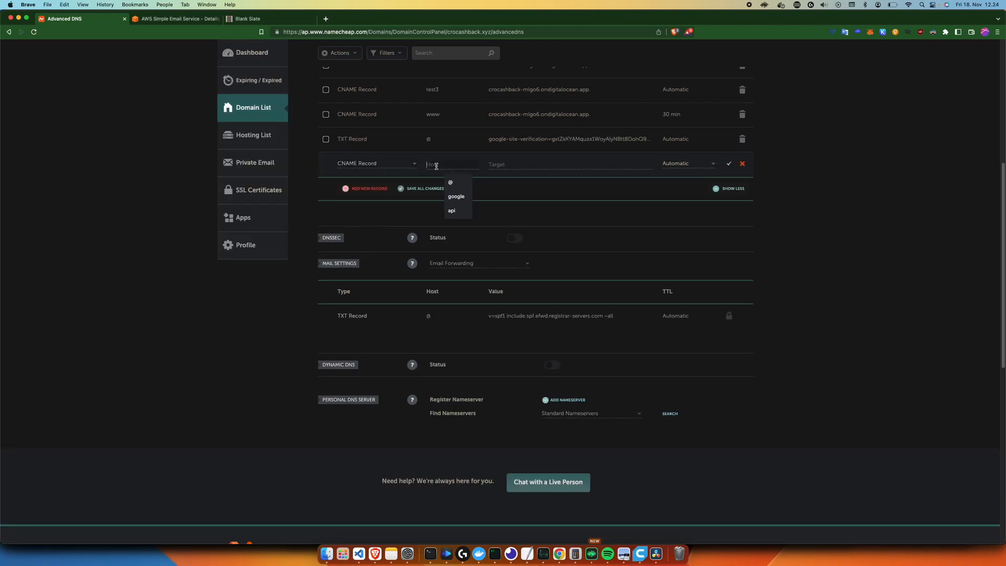
pyautogui.write('54ln473._domainkey')
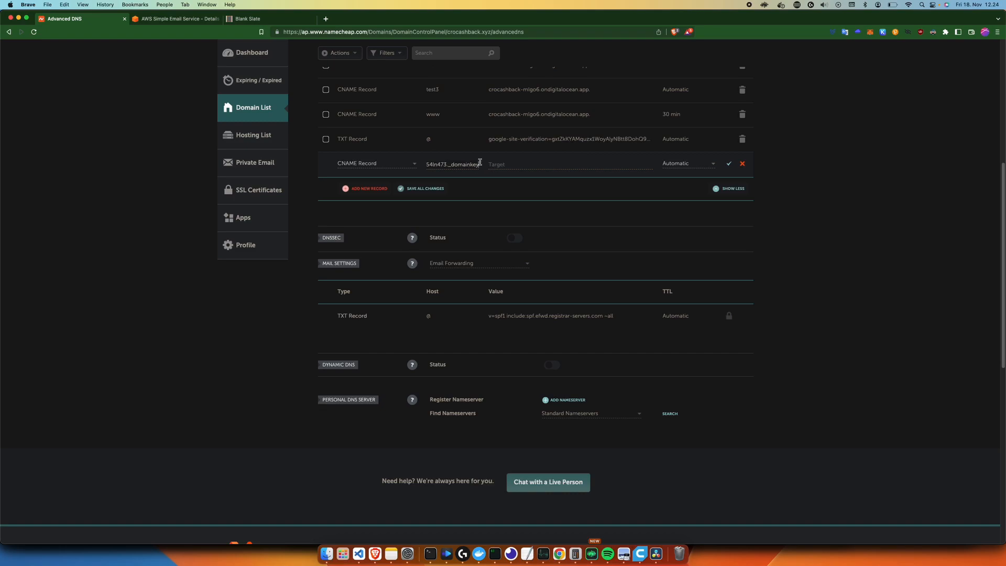
pyautogui.click(174, 18)
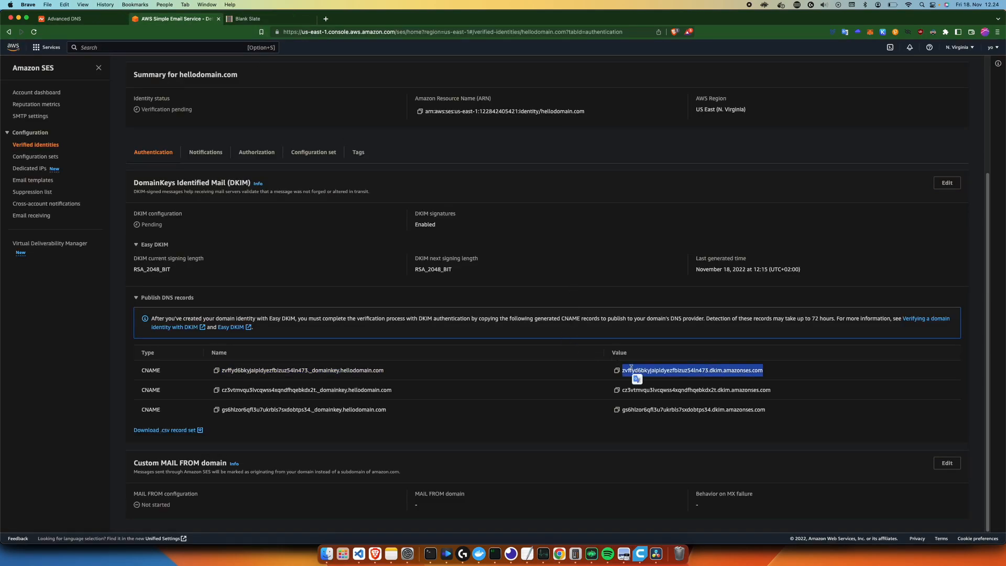
pyautogui.click(64, 18)
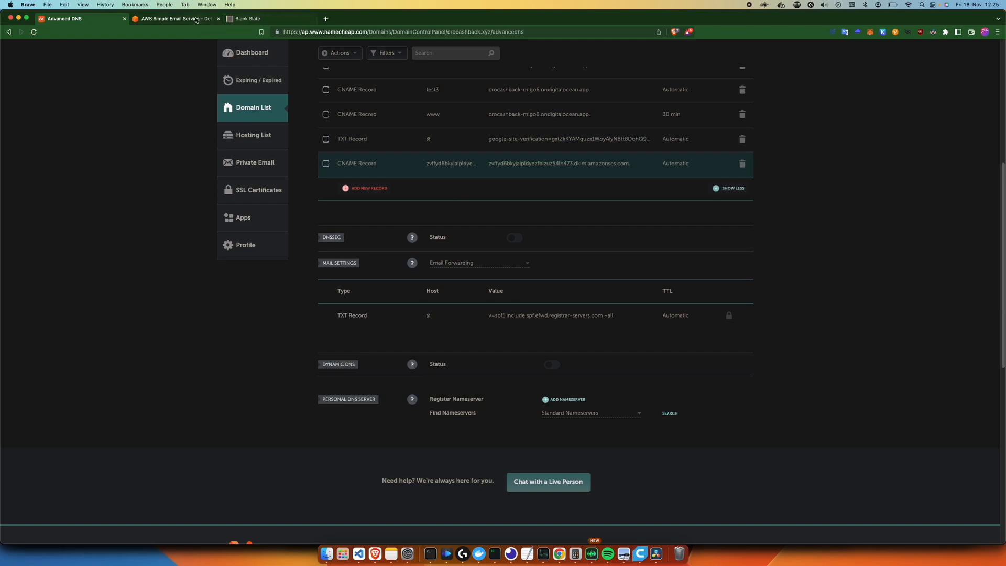
# Check the first DKIM name's domain suffix in the SES console, then return to Namecheap.
pyautogui.click(173, 18)
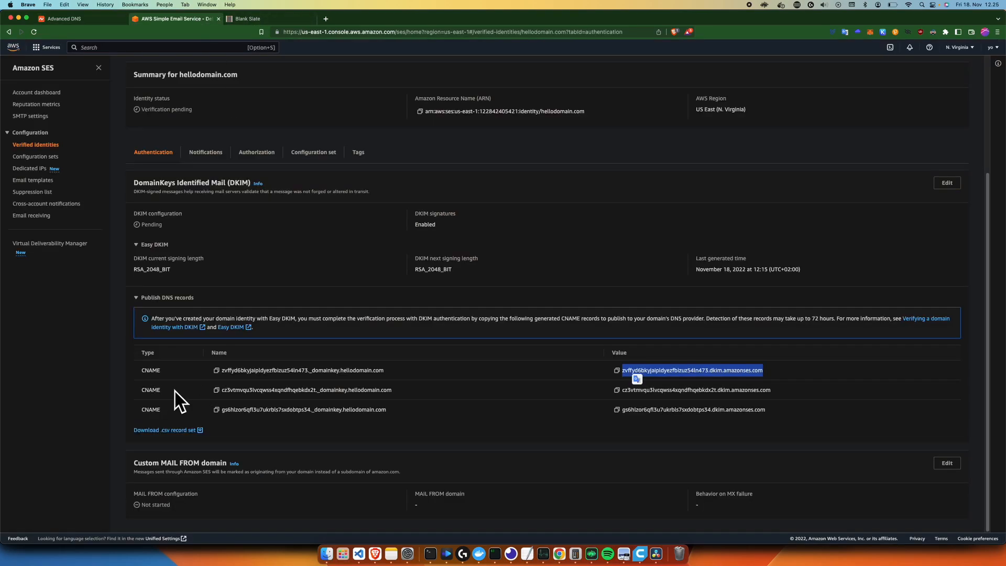
pyautogui.moveTo(386, 384)
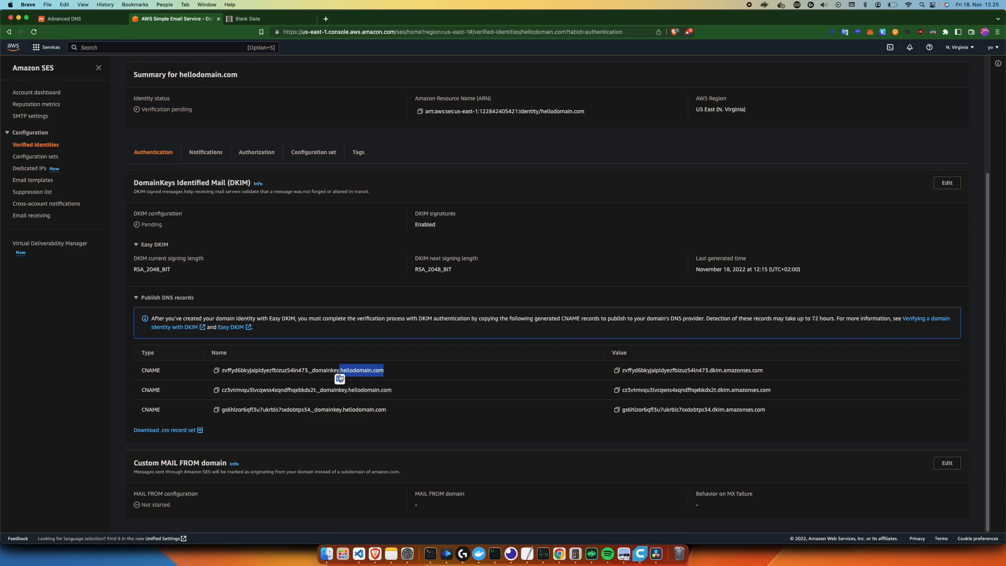
pyautogui.click(77, 19)
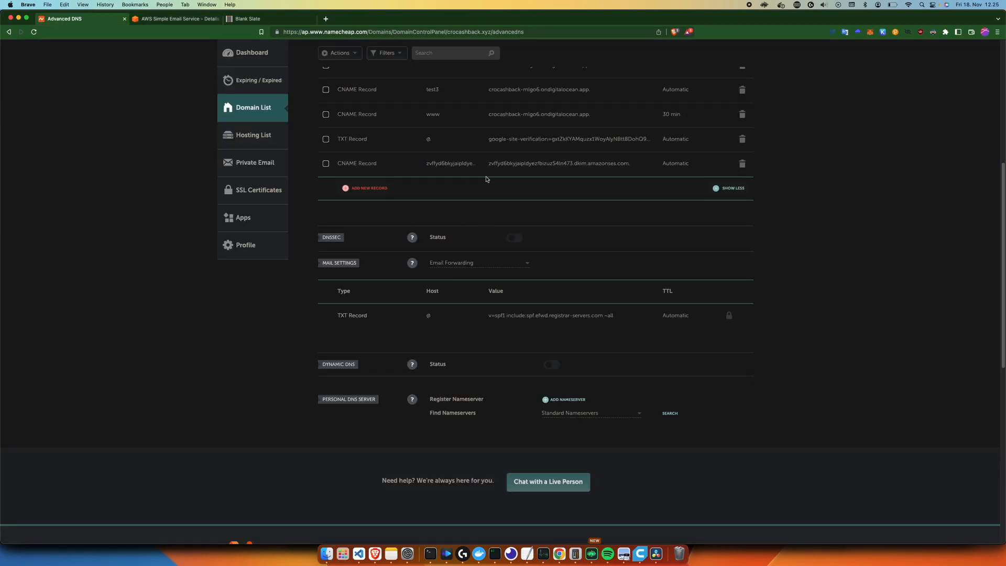
# Start a second CNAME record with an untrimmed host ending in hellodomain.com.
pyautogui.click(364, 187)
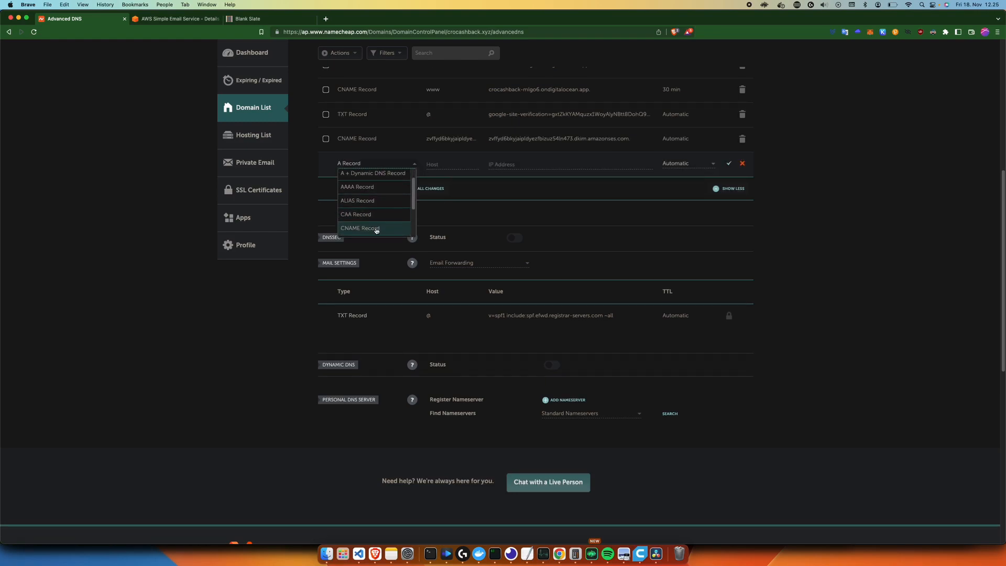
pyautogui.click(360, 229)
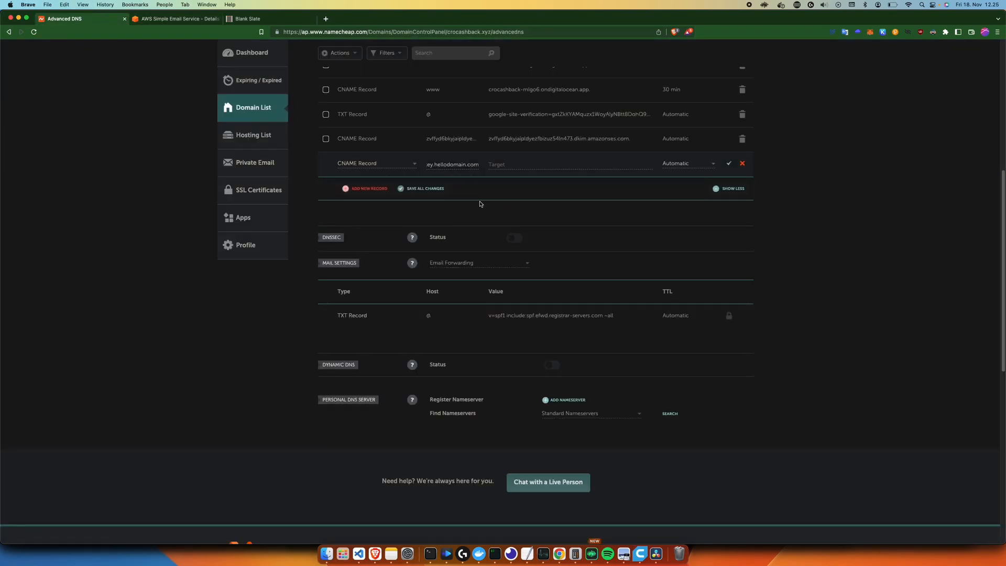
pyautogui.write('inkey')
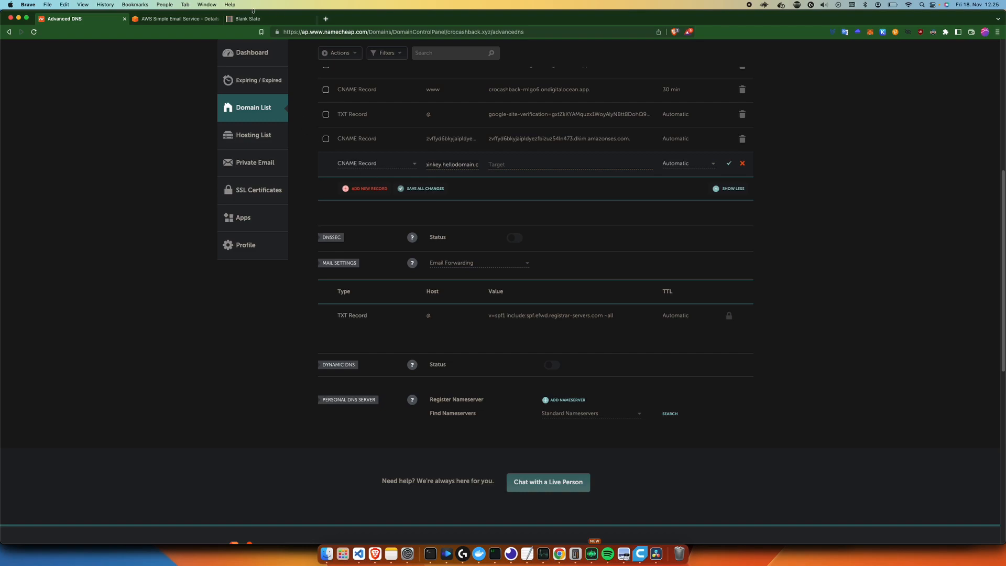
pyautogui.click(247, 19)
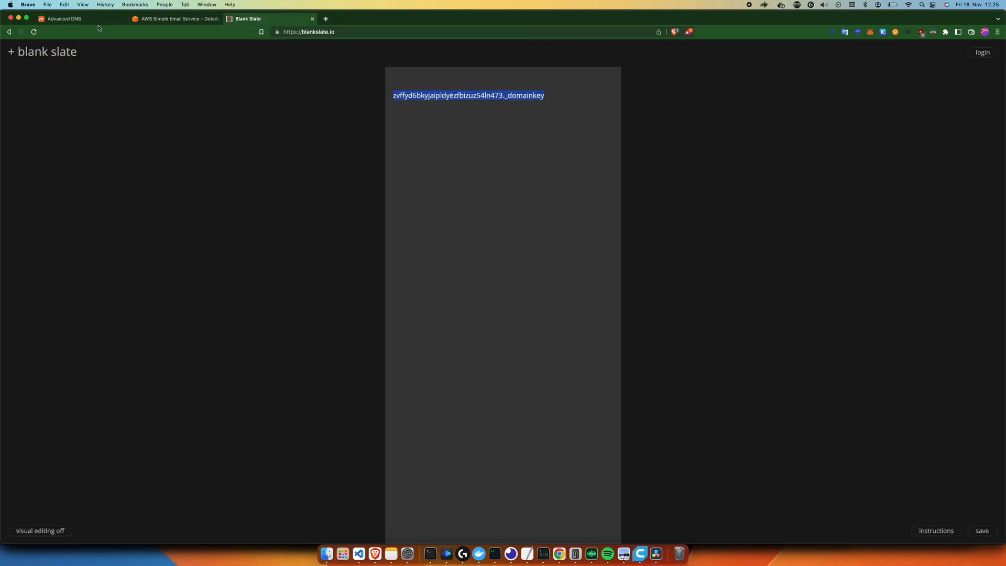
pyautogui.click(174, 19)
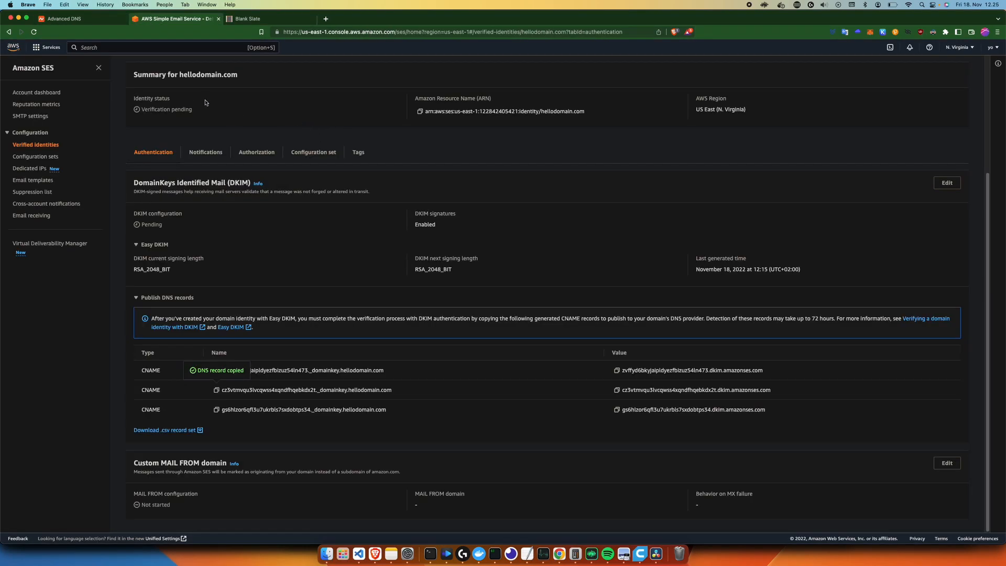